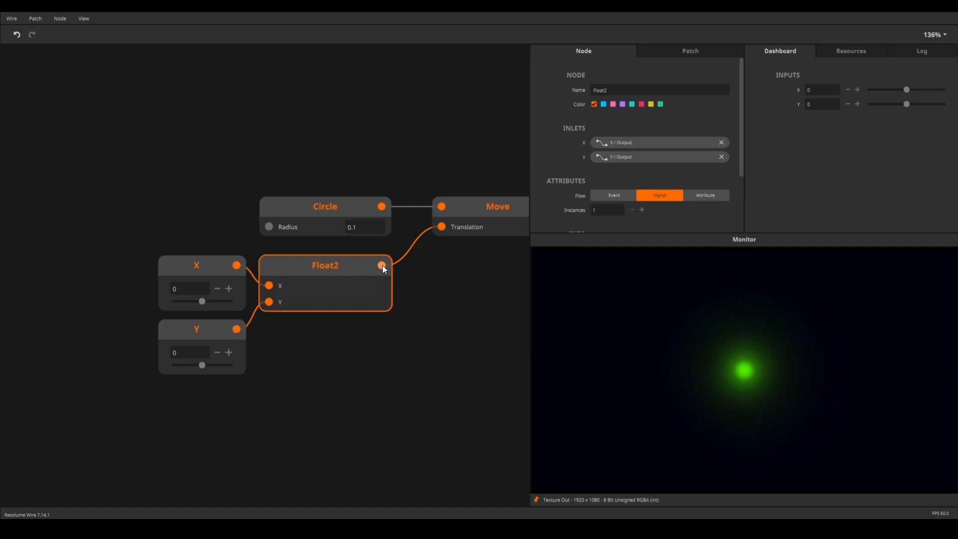
Adjust the first Float4's G slider in the Dashboard, turning the gradient bands green and purple
{"action": "left_click_drag", "start_coordinate": [203, 300], "coordinate": [198, 300]}
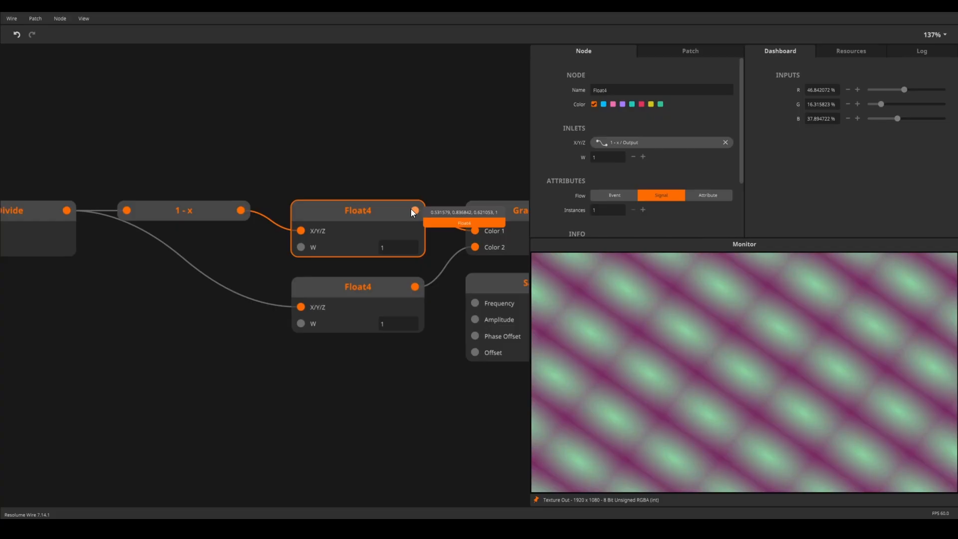
{"action": "left_click", "coordinate": [300, 247]}
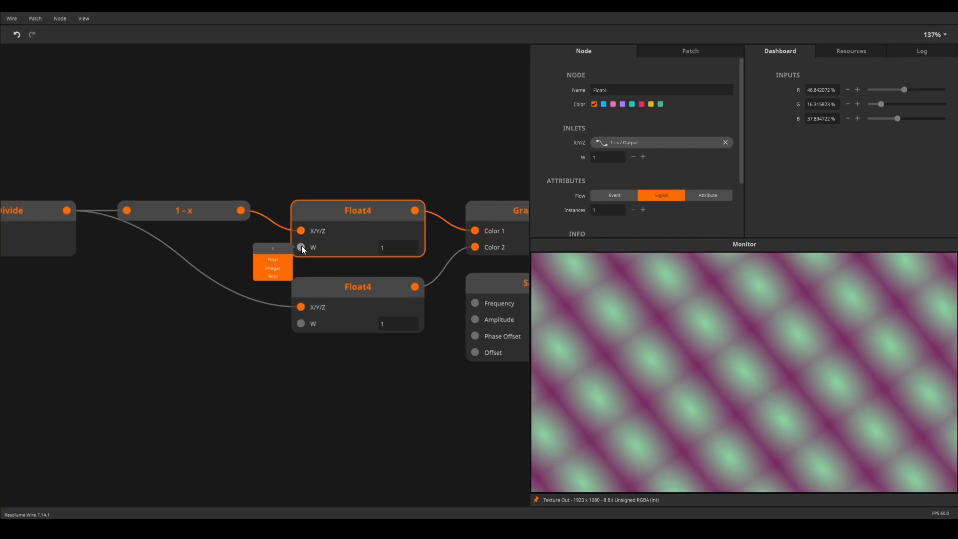
{"action": "left_click_drag", "start_coordinate": [880, 103], "coordinate": [926, 103]}
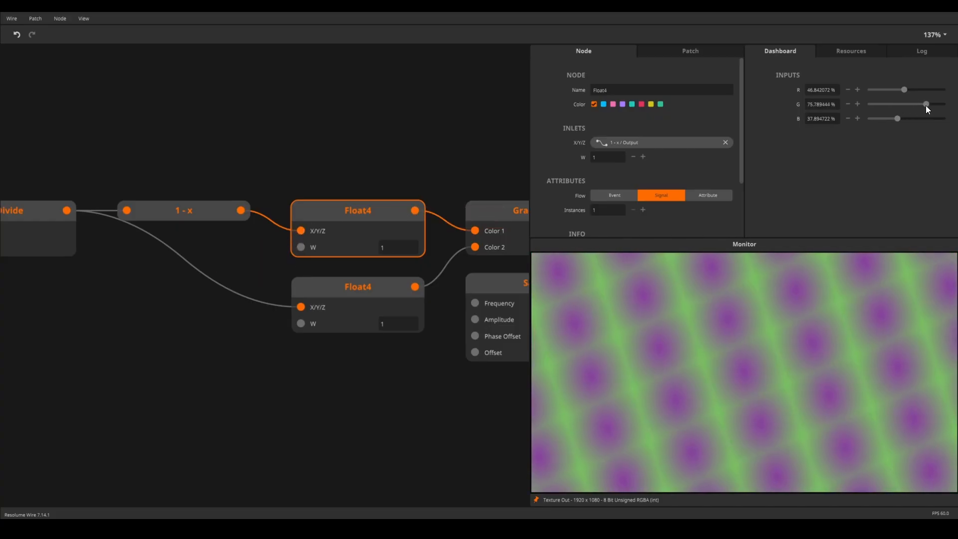
{"action": "left_click_drag", "start_coordinate": [925, 104], "coordinate": [884, 104]}
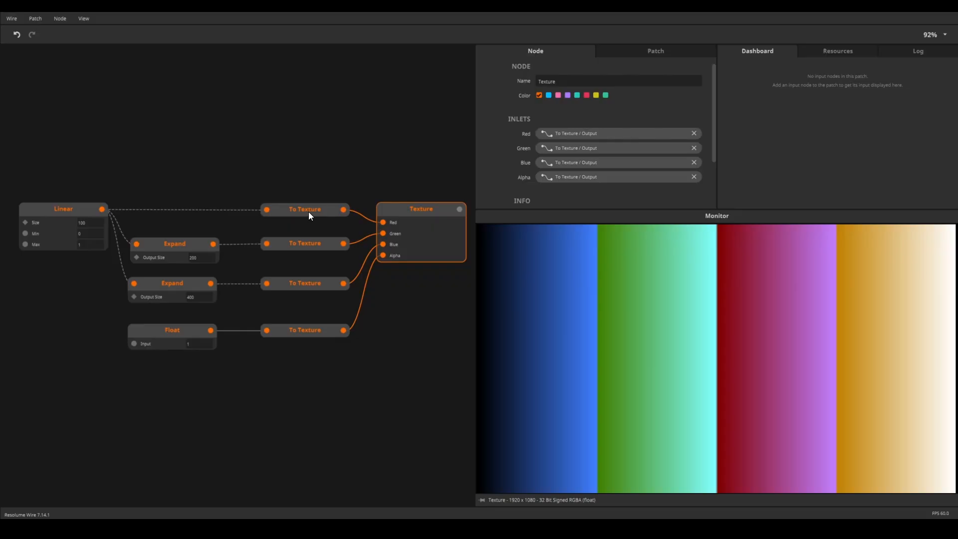
{"action": "left_click", "coordinate": [305, 282]}
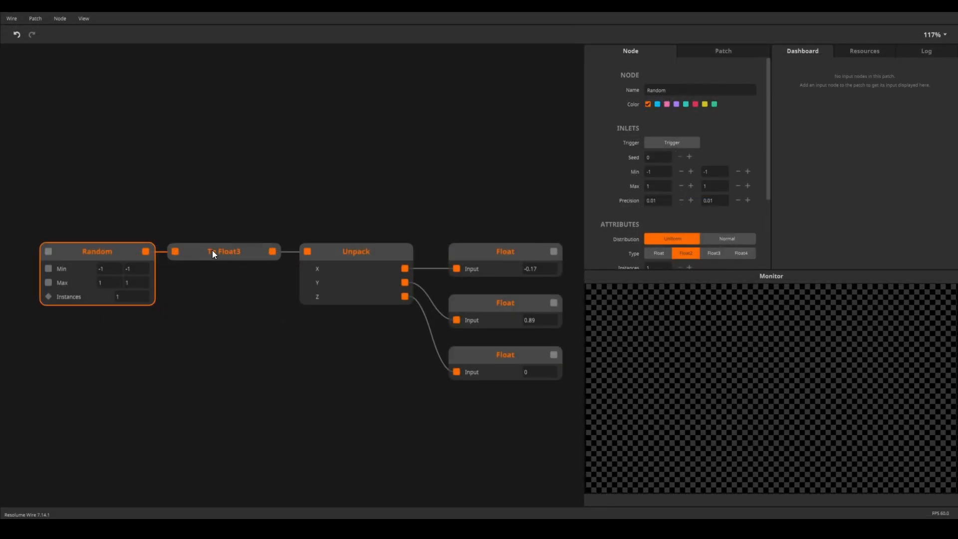
Trigger the Random node three times to push new values through To Float3 into the Float readouts
{"action": "left_click", "coordinate": [671, 142]}
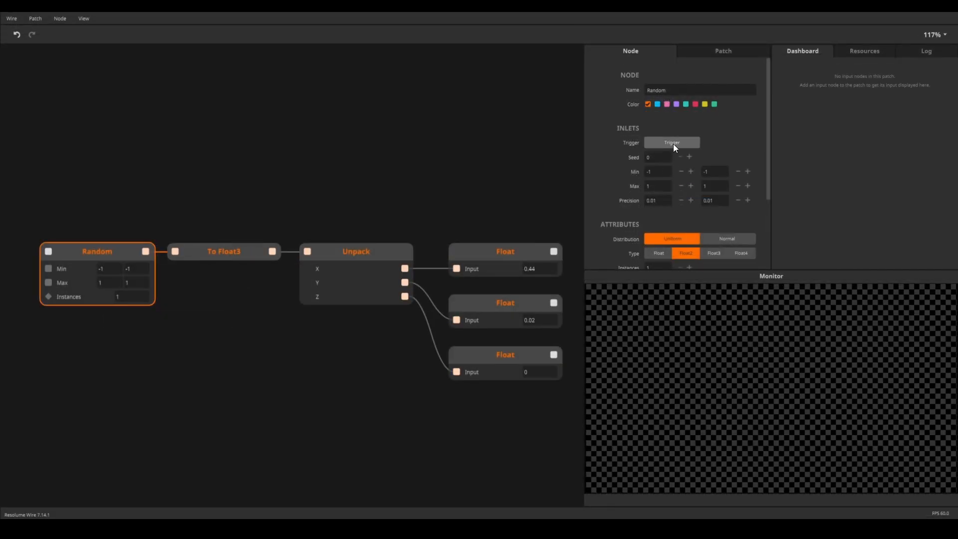
{"action": "left_click", "coordinate": [672, 143]}
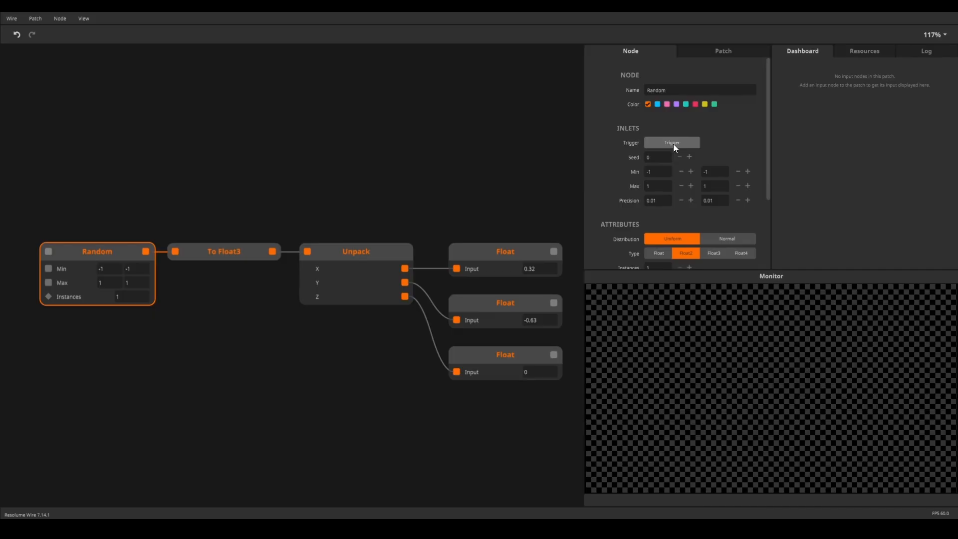
{"action": "left_click", "coordinate": [671, 143]}
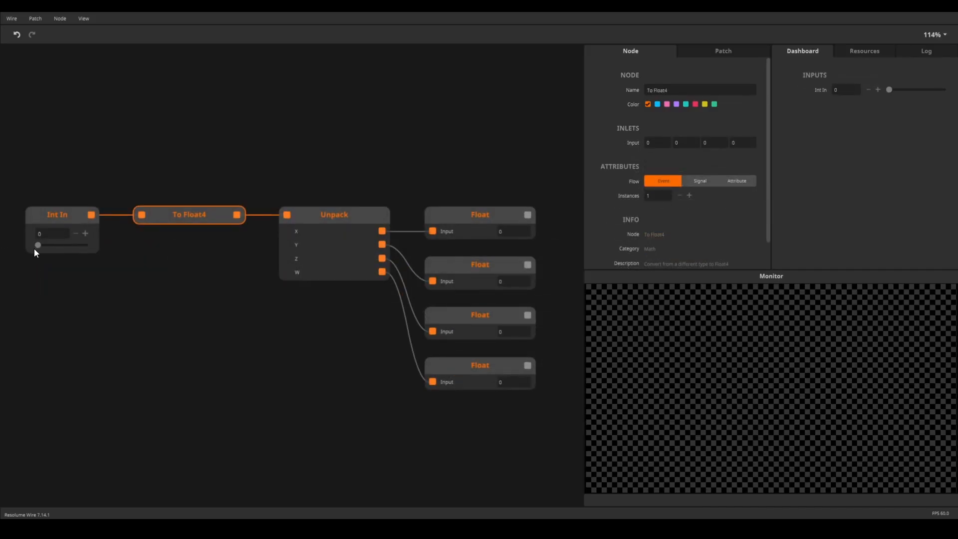
{"action": "mouse_move", "coordinate": [59, 251]}
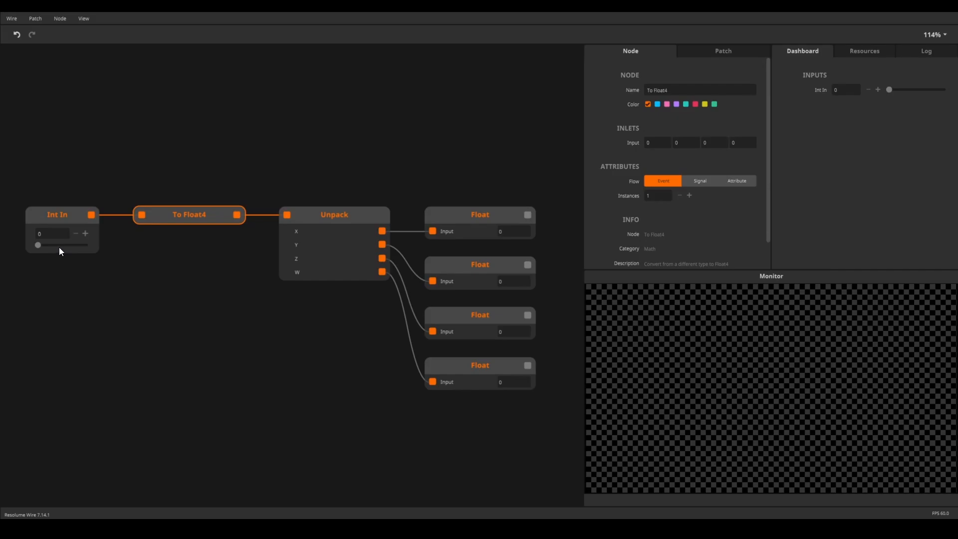
{"action": "left_click_drag", "start_coordinate": [37, 246], "coordinate": [85, 245]}
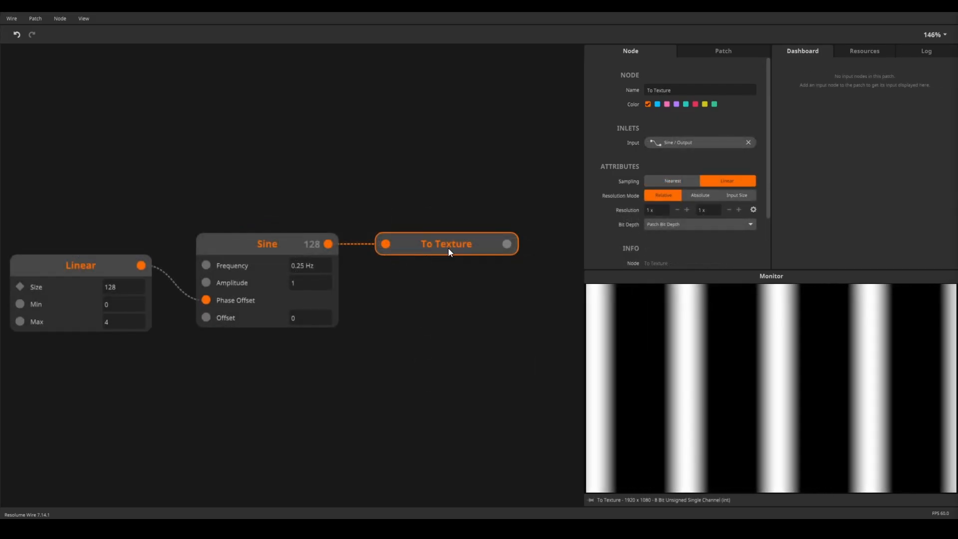
{"action": "left_click", "coordinate": [328, 244]}
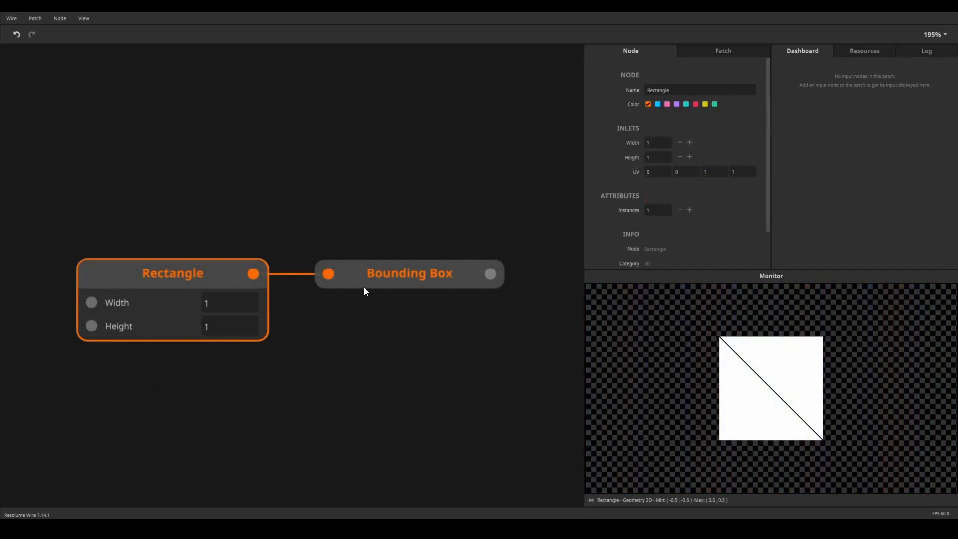
Select the Bounding Box node to monitor its Geometry 2D Min/Max output of -0.5 to 0.5
{"action": "left_click", "coordinate": [409, 274]}
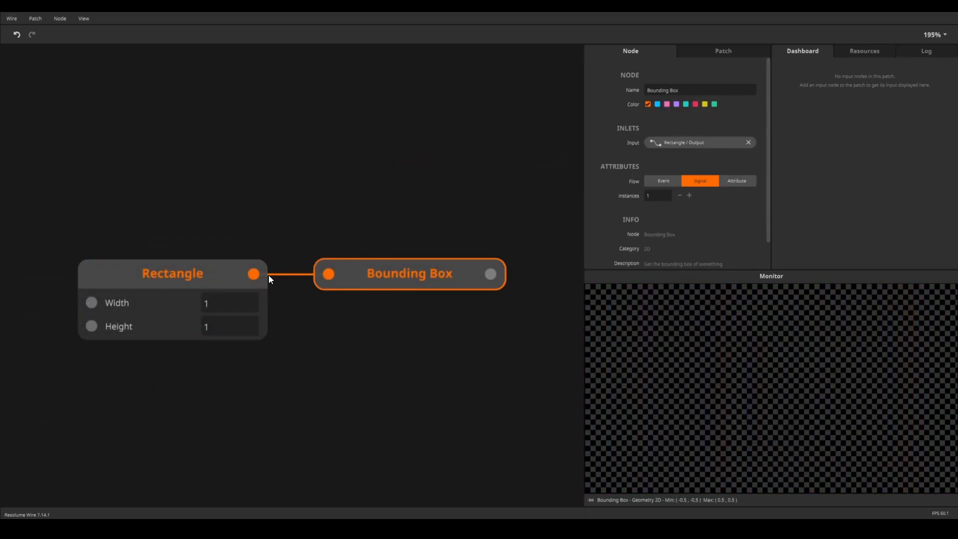